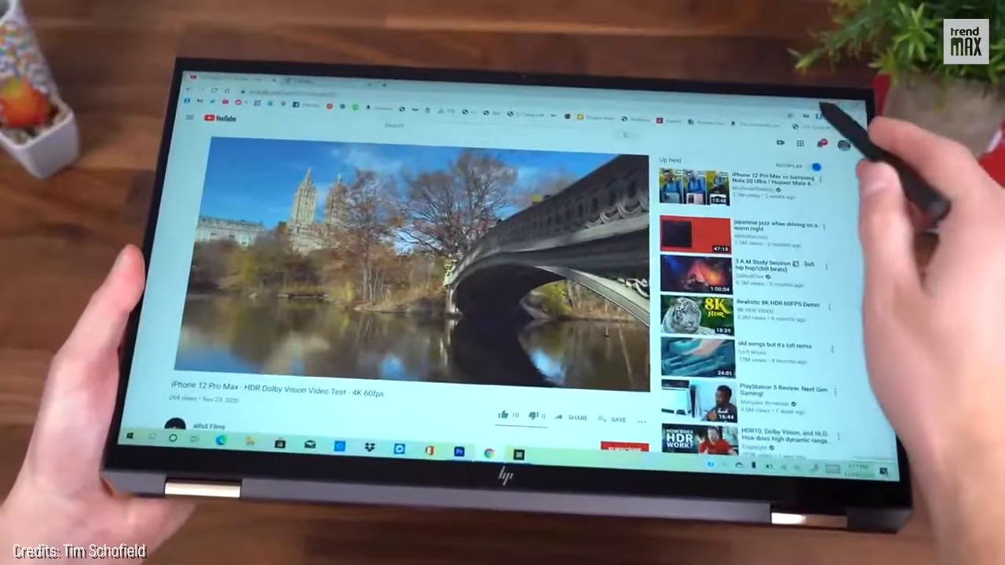
left_click(138, 436)
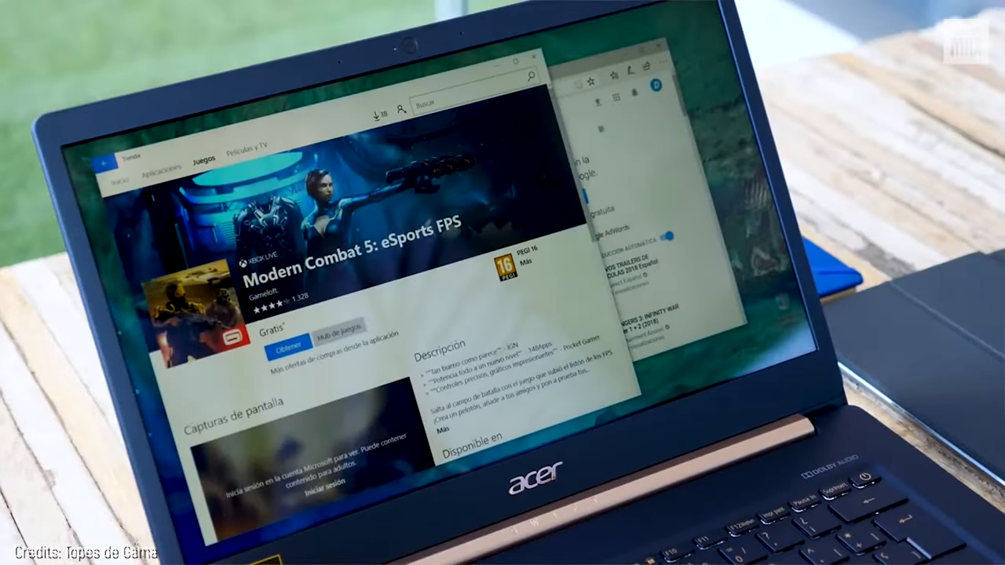
scroll("down", 3)
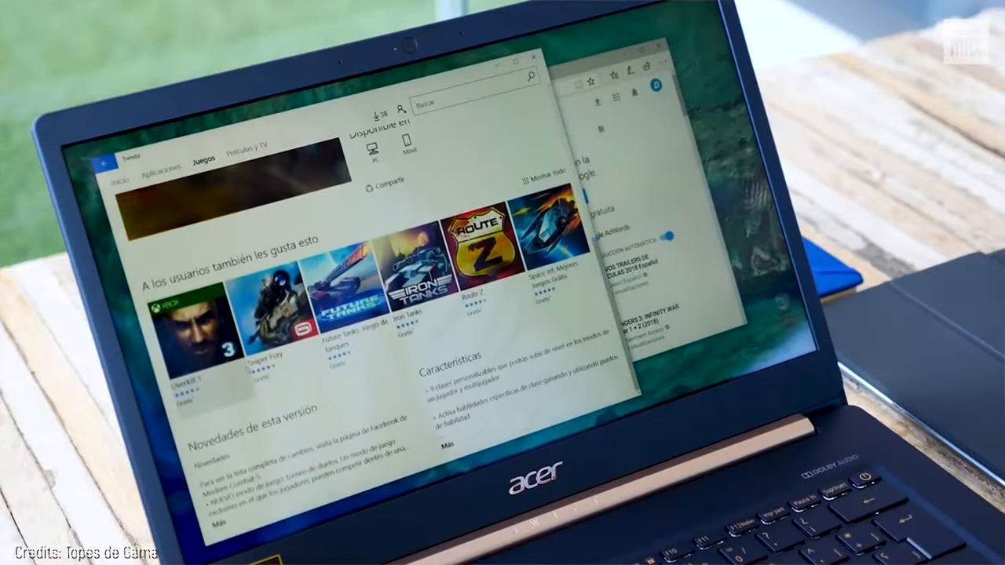